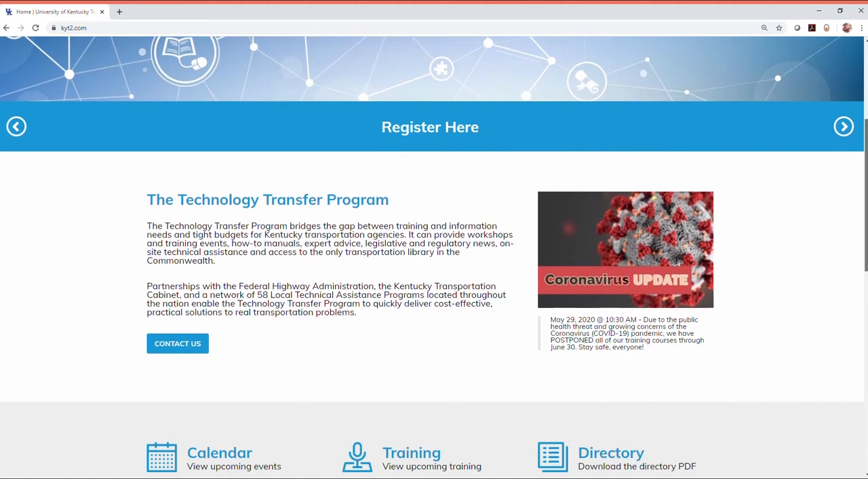
Follow the Zoom join link from the Basic Plan Reading registration email in Gmail.
scroll("down", 3)
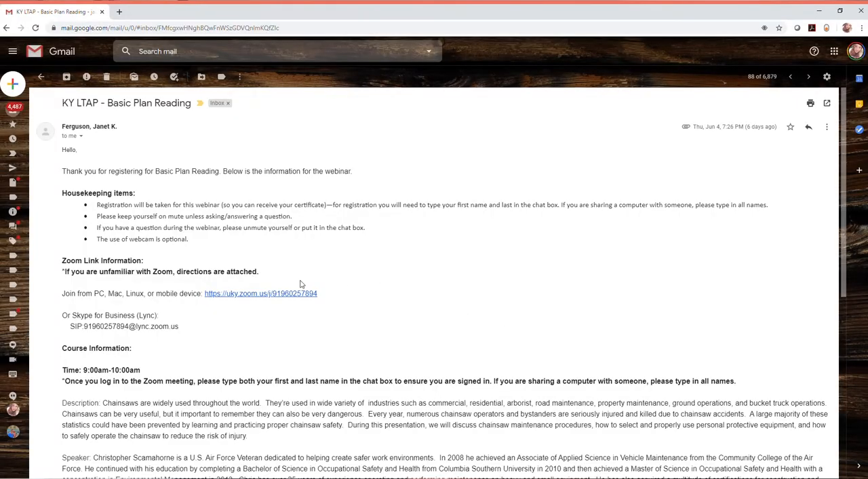
mouse_move(282, 296)
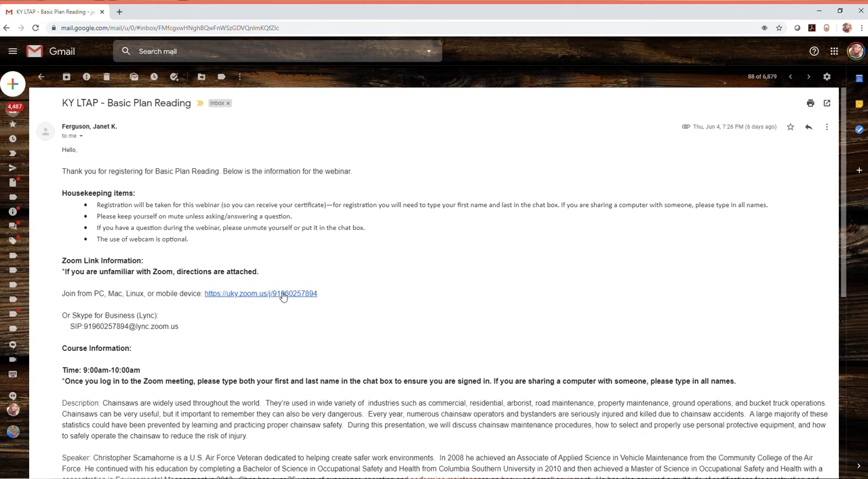
left_click(274, 293)
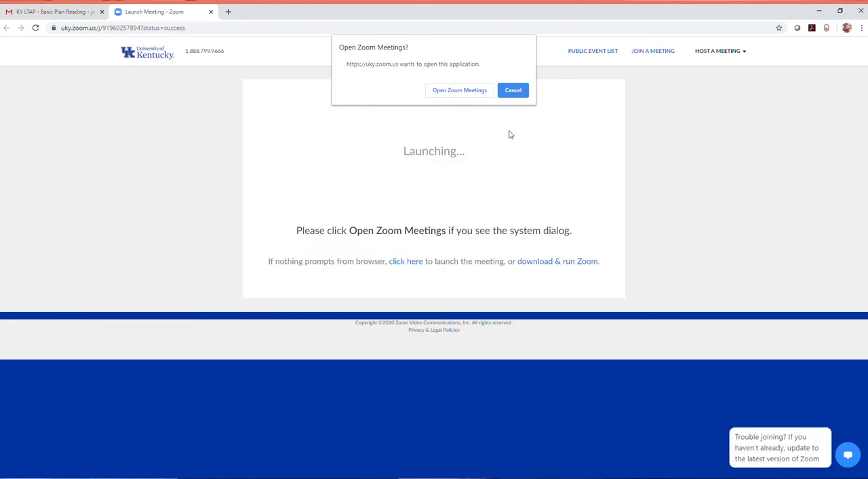
mouse_move(474, 75)
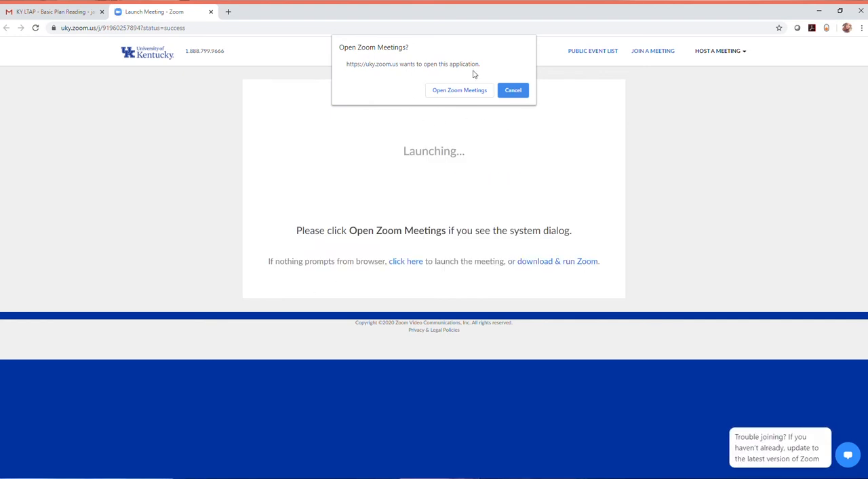
Allow the browser to hand the webinar off to the Zoom desktop app.
left_click(458, 89)
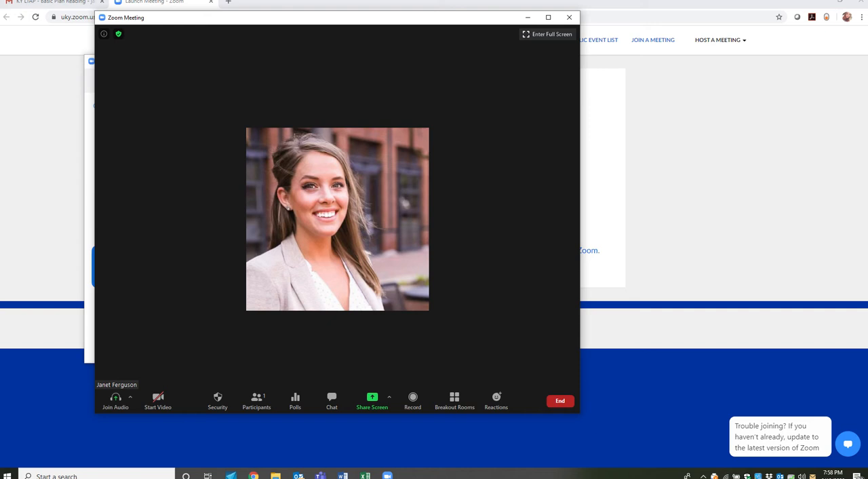
Connect the webinar's audio through the computer.
left_click(115, 400)
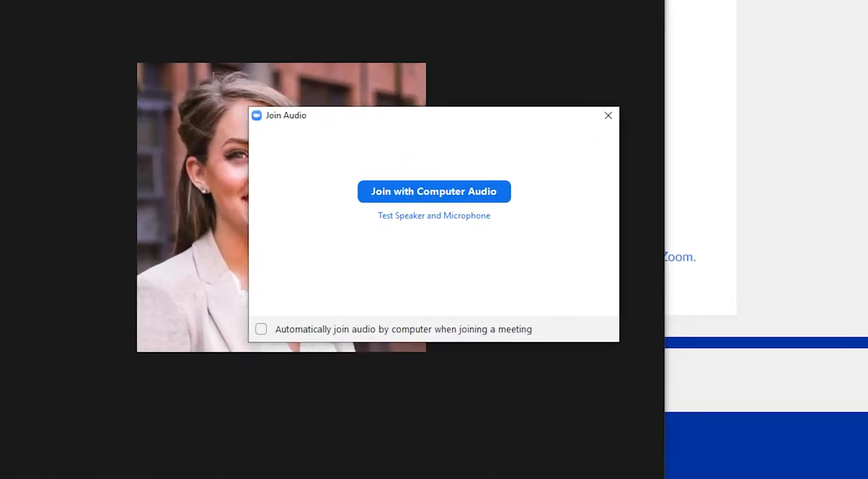
left_click(434, 190)
type("I have a")
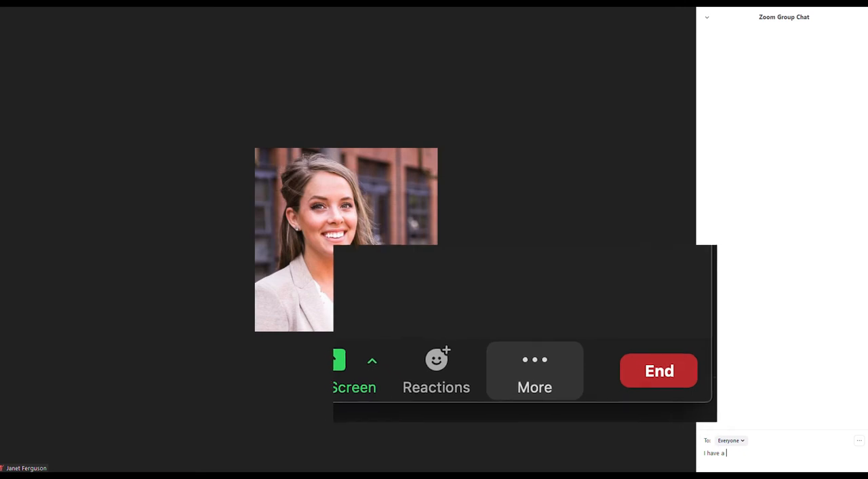
Draft a group chat message to Everyone reading "I have a ques…".
type("ques")
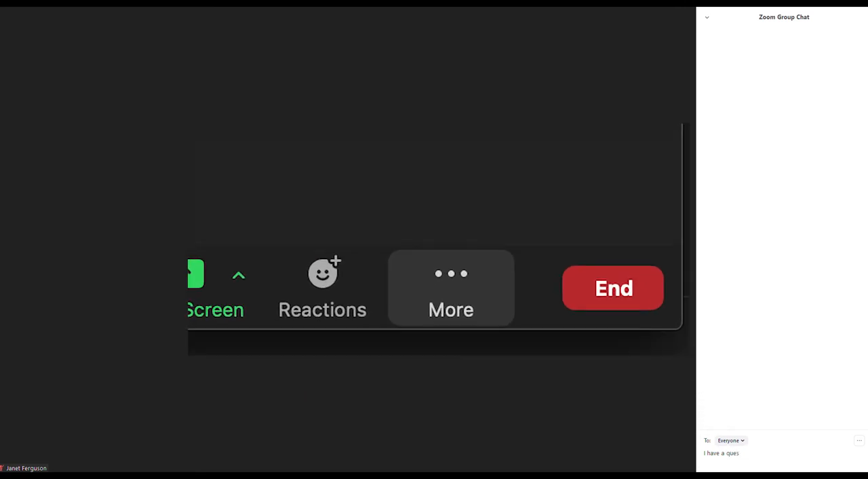